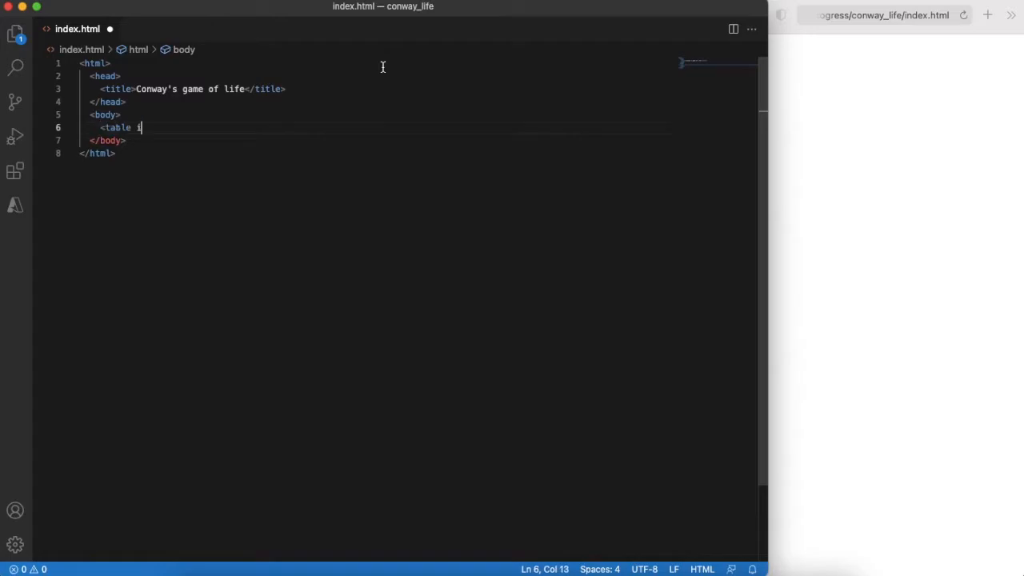
Add a bordered table with id 'field', declare size 50, and begin createField's row loop creating tr elements
text(id="field" style="border: 1px solid black"></table>)
text(</script)
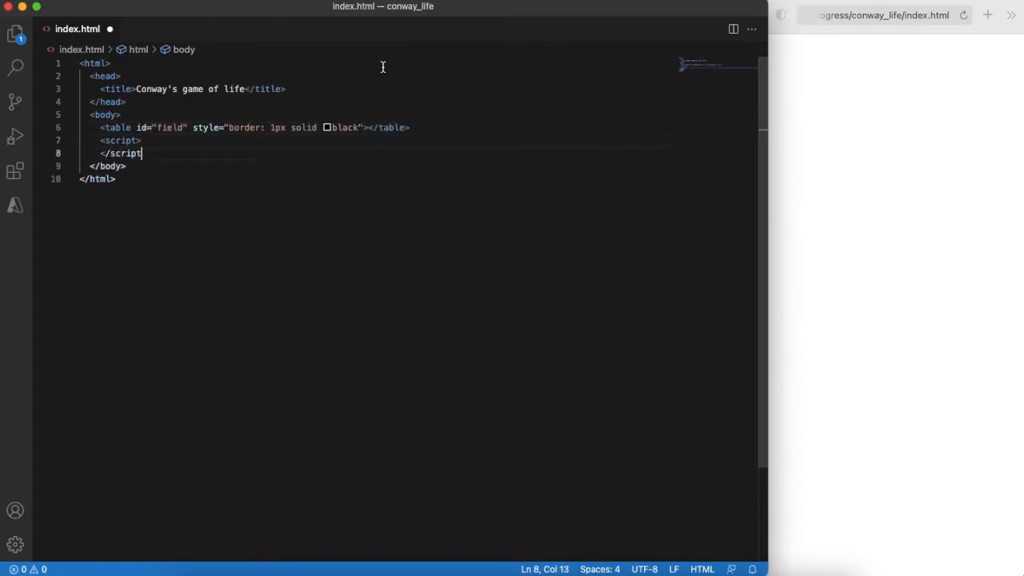
text(var size = 50;)
text(cells = [];)
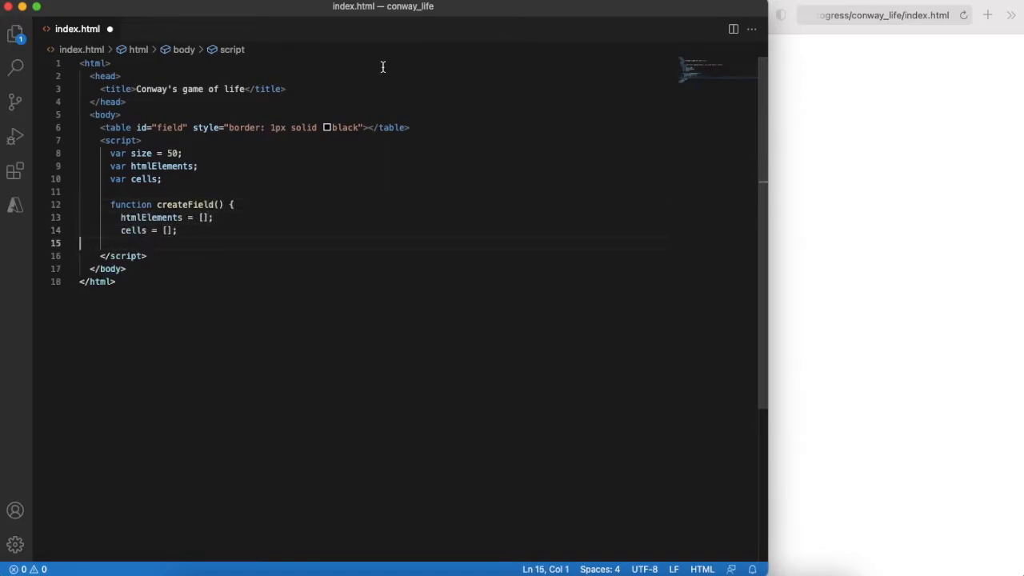
text(var table = document.getElementById('field');)
text(for (var)
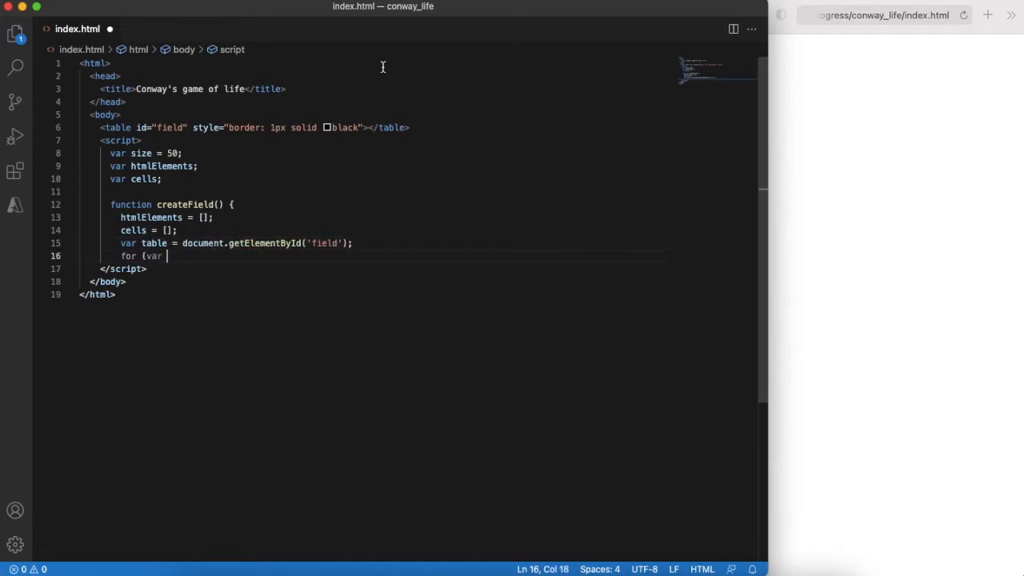
text(y = 0; y < size; y++) {)
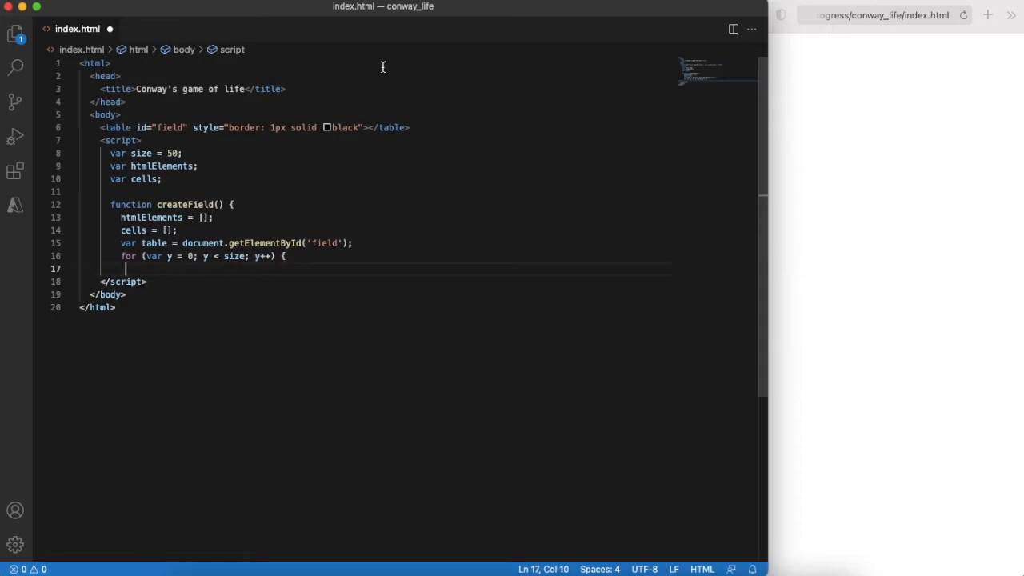
text(var tr = document.createElement('tr');)
text(cells.push()
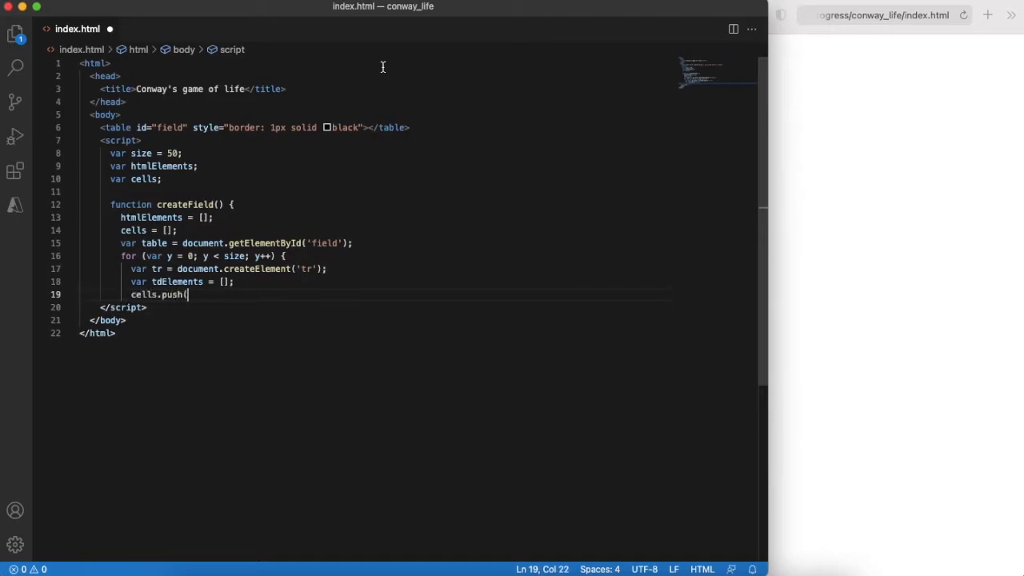
Fill cells rows with EMPTY and add the inner loop creating td elements appended to each row
text(new Array(size).fill(EMPTY));)
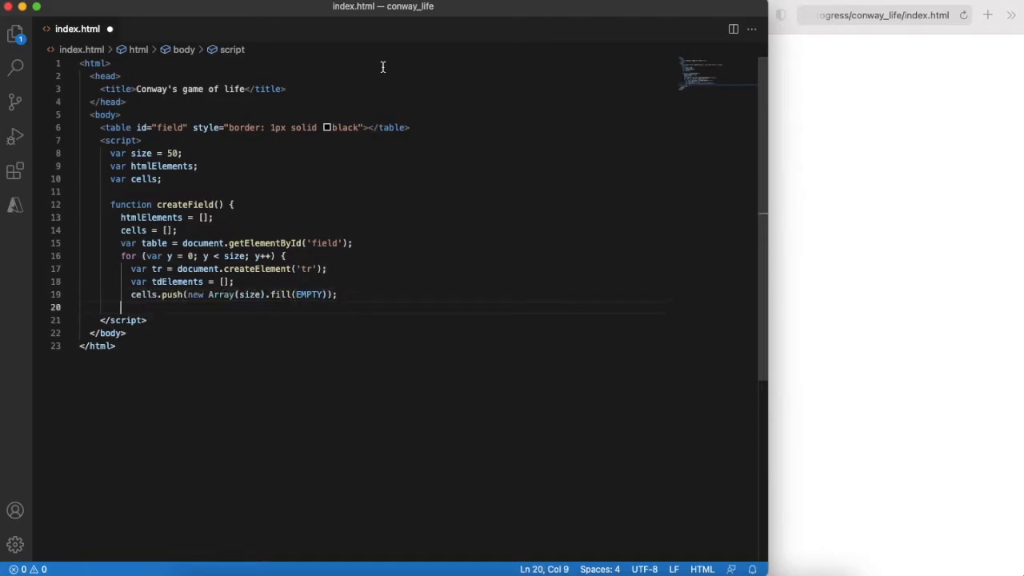
text(htmlElements.push(tdElements);)
text(table.appendChild(tr);)
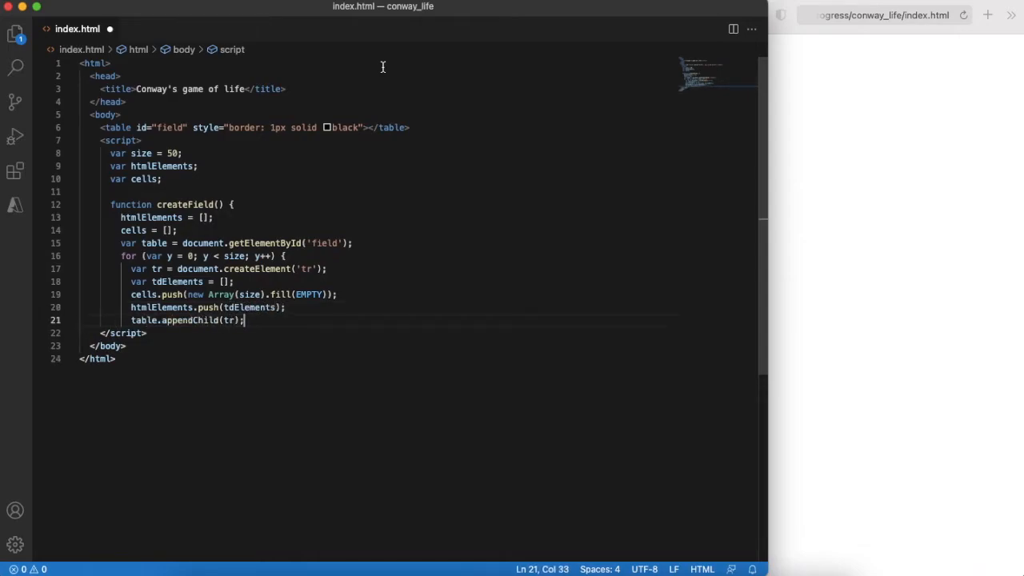
text(for (var x = 0; x < size; x++) {)
text(var td = document.)
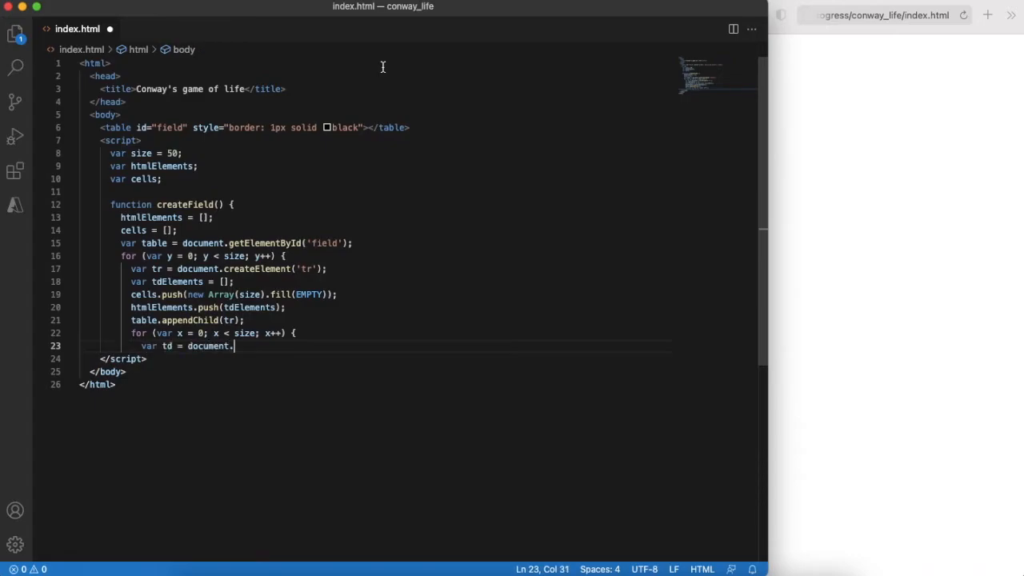
text(createElement('td');)
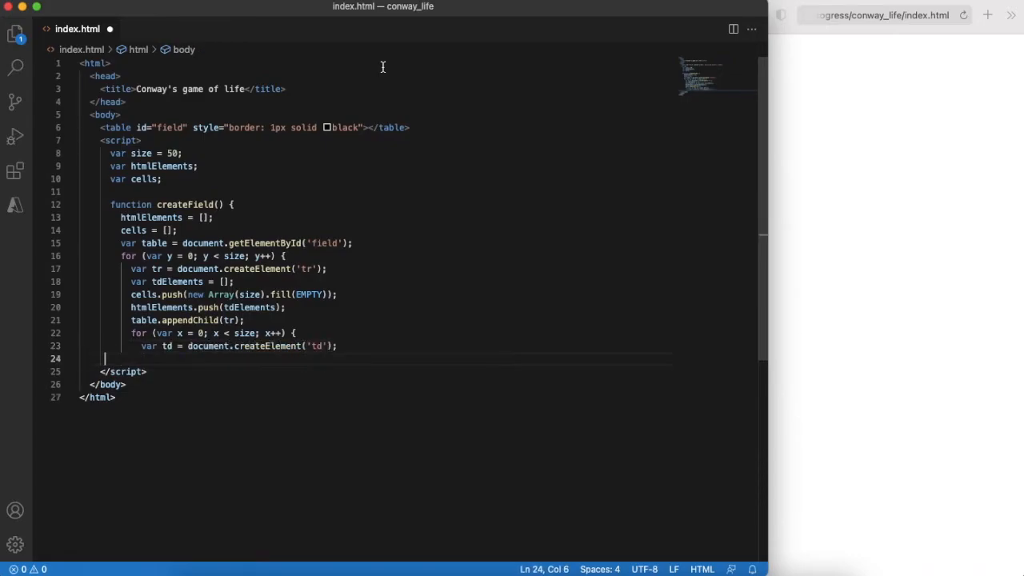
text(tdElements.push(td))
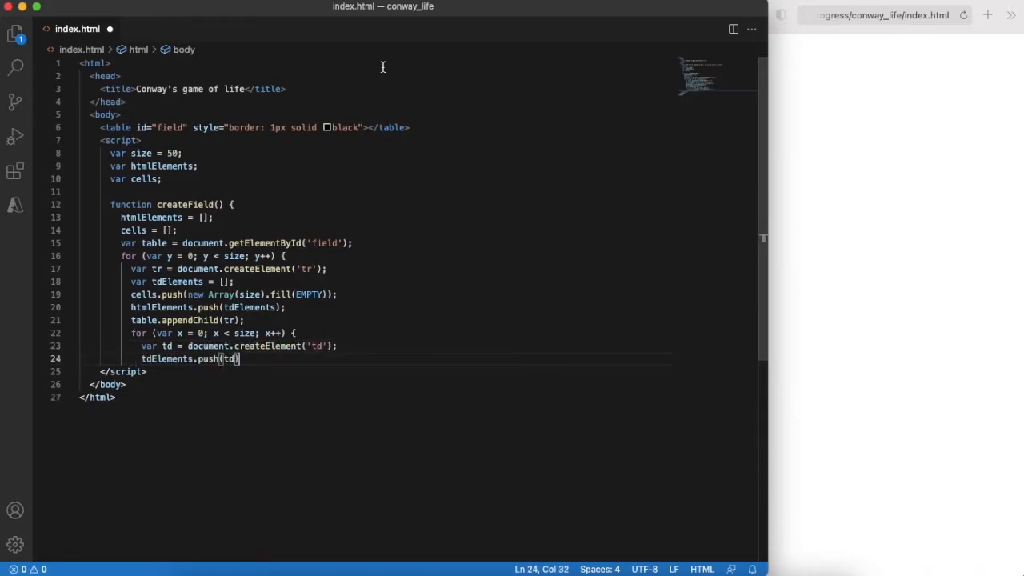
text(tr.appendChild(td);)
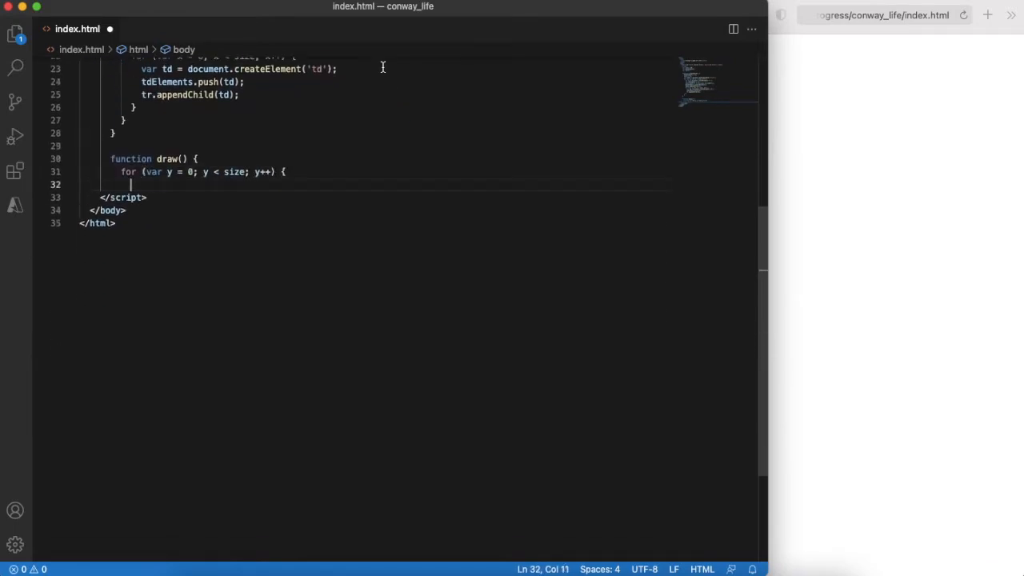
Write draw() setting each cell's class to 'cell filled' or 'cell empty' based on cells[y][x]
text(for (var x = 0; x < size; x++) {)
text(htmlElements[y][x].setAttribute('class', 'cell)
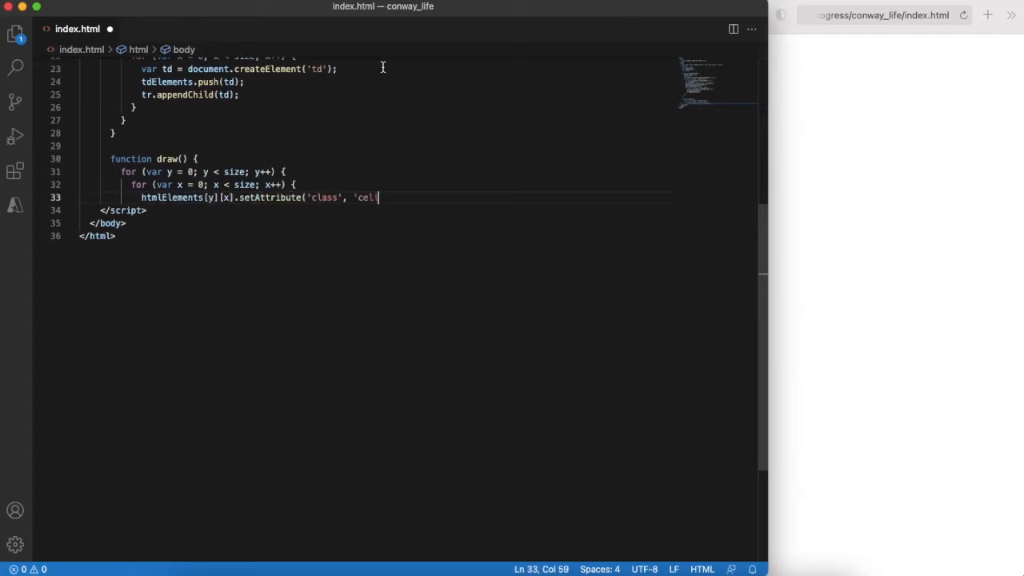
text(' + (cells[y][x] == 1 ? 'filled')
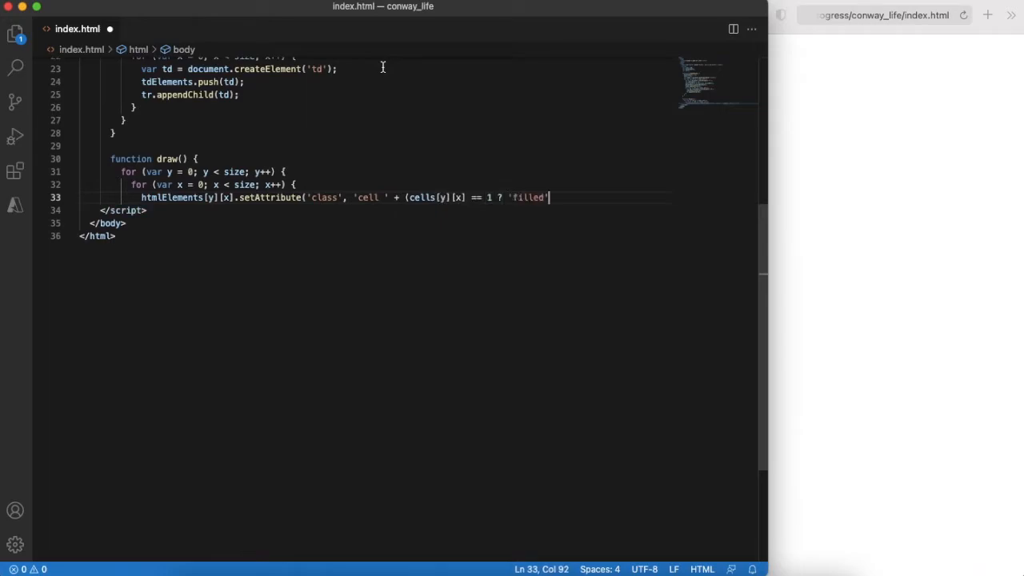
text(: 'empty'));)
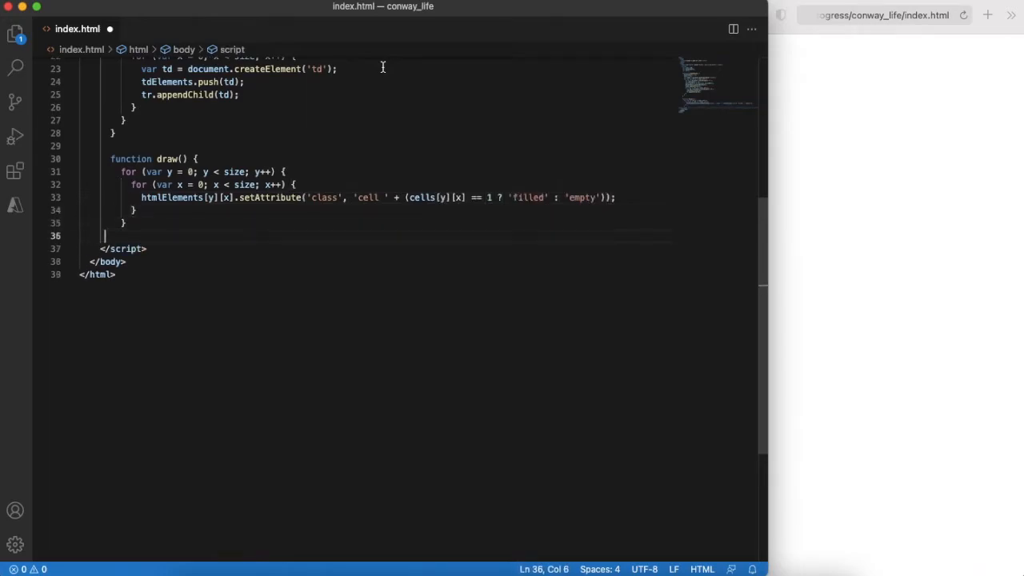
text(function init() {)
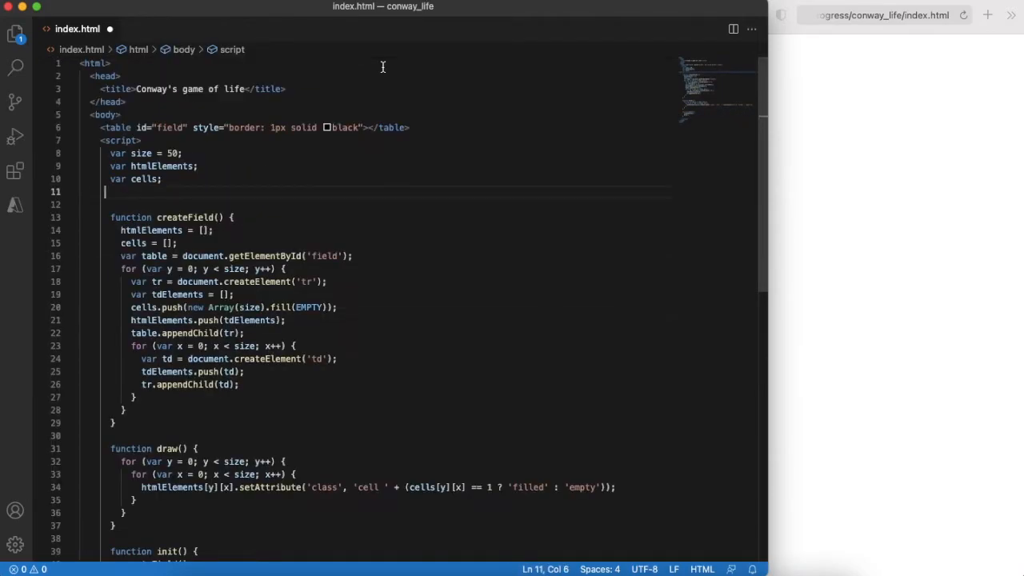
Define EMPTY = 0 and write init's loop placing 30% live cells at random empty x,y positions with break
text(var EMPTY = 0;)
text(for)
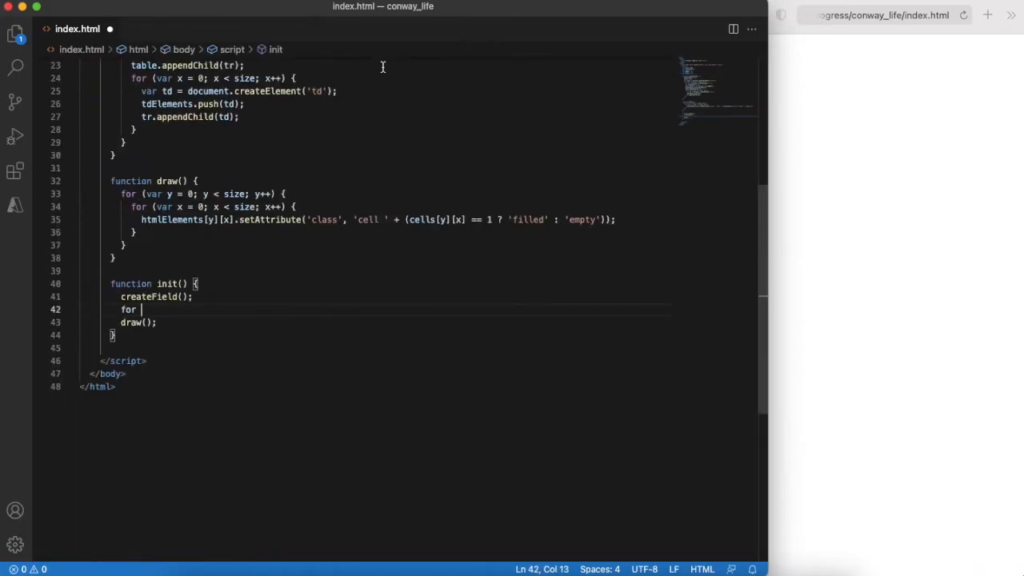
text((var i = 0; i < Math.floor(size * size * 0.3); i++) {)
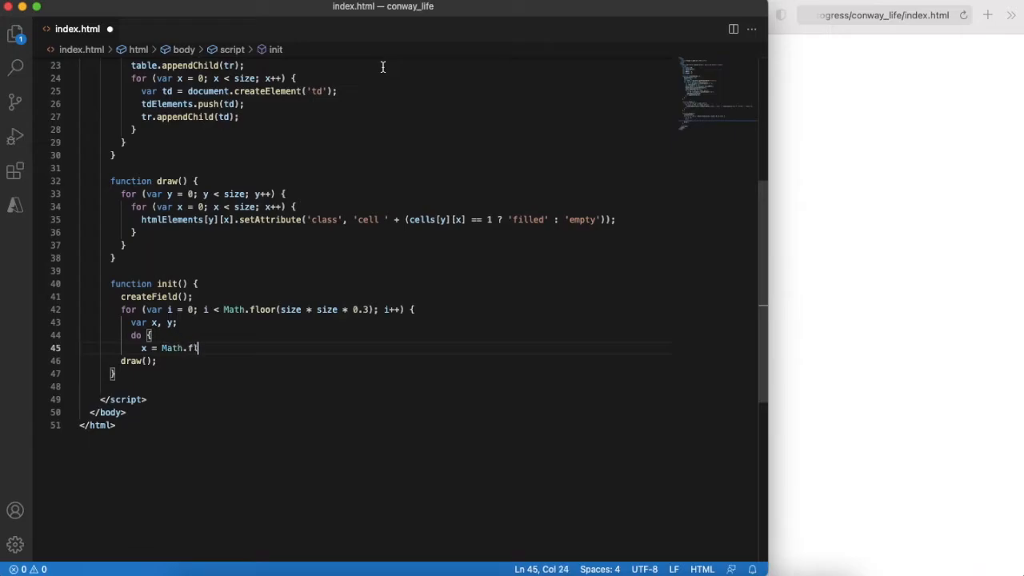
text(oor(Math.random() * size), y = Mat)
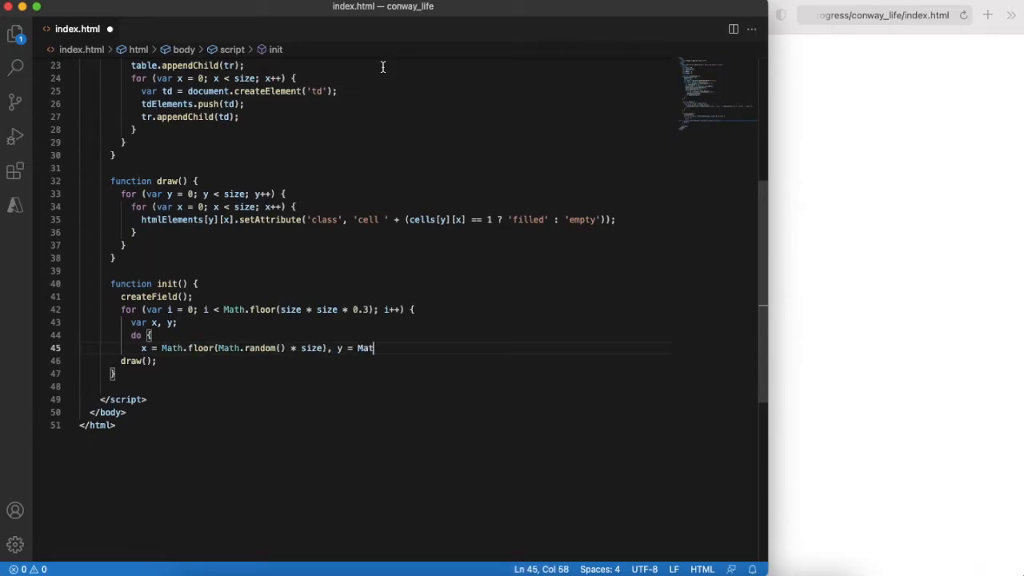
text(h.floor(Math.random() * size))
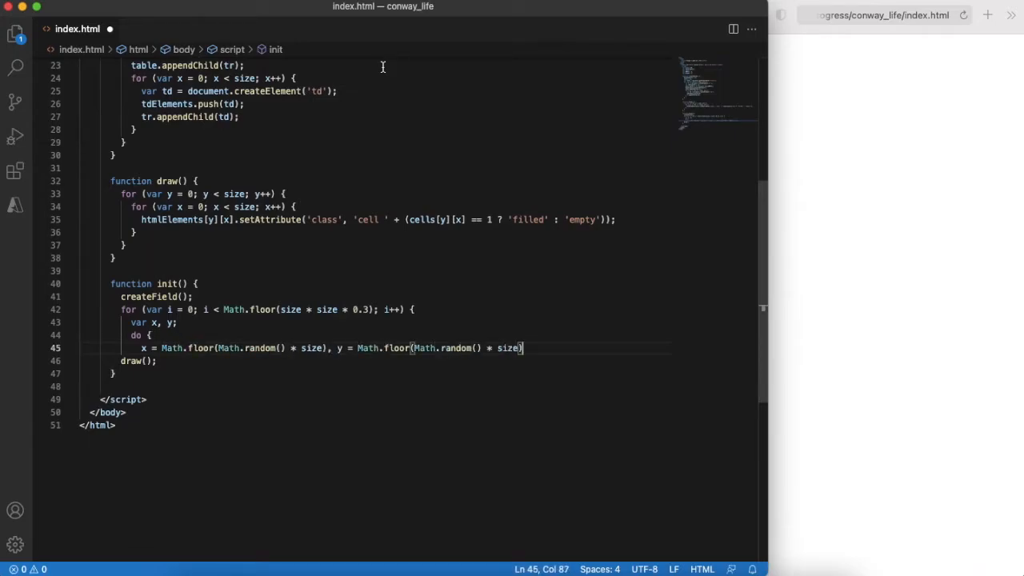
text(if (cells[y][x] == EMPTY) {)
text(cells[y][x] = ALIVE;)
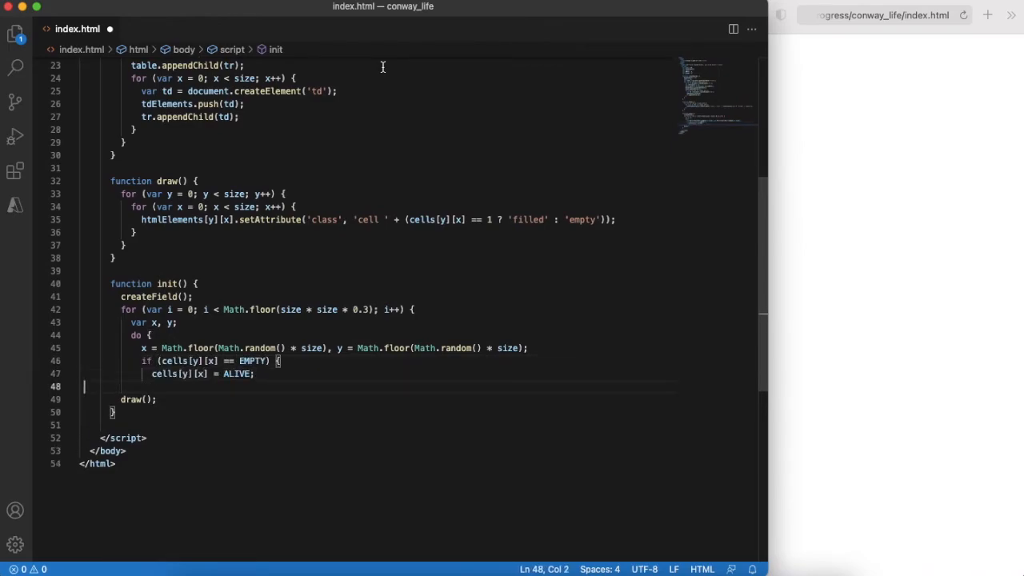
text(break;)
text(} while (true);)
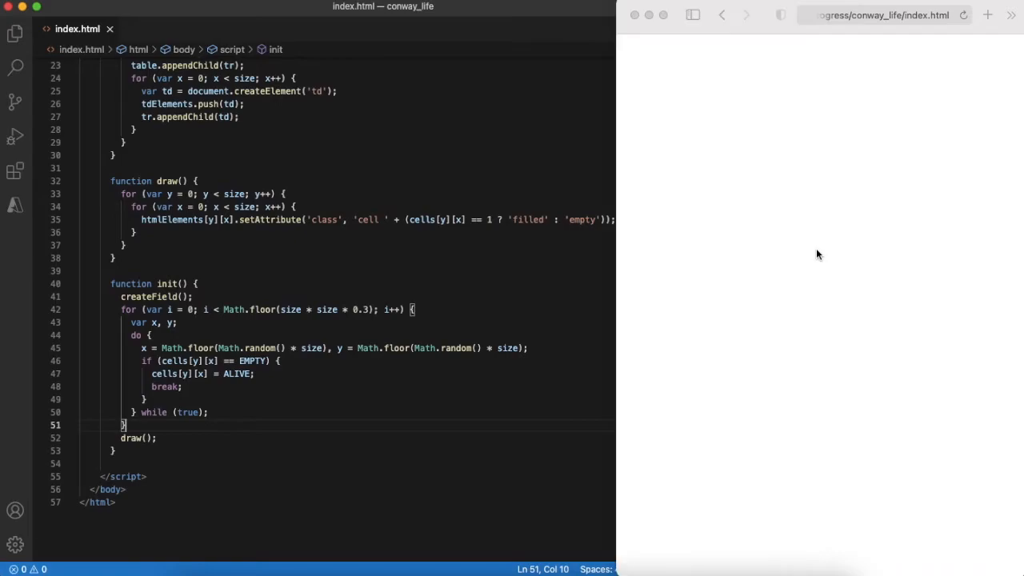
Call init() at the end of the script so the field is seeded on page load
click(494, 310)
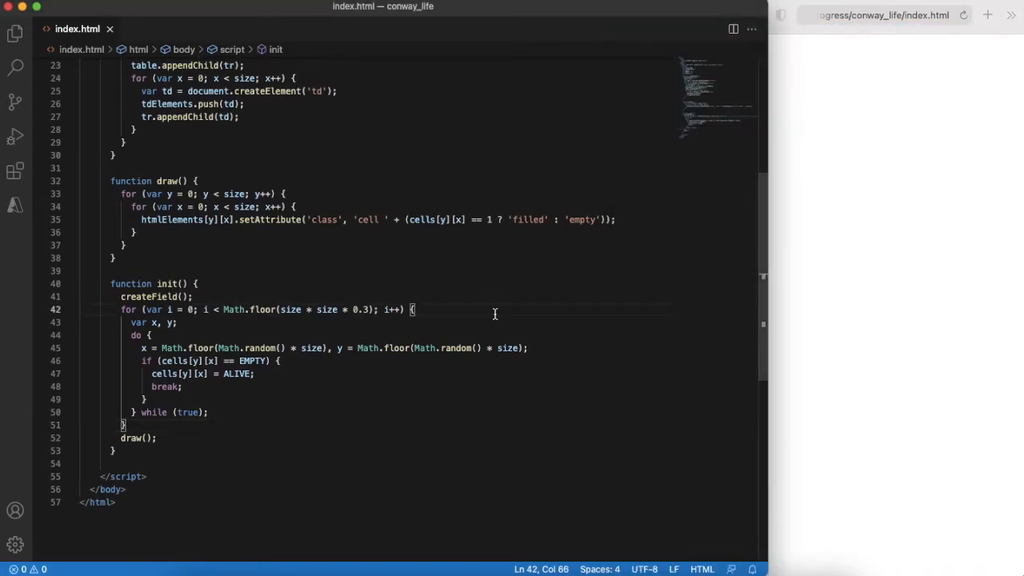
text(init();)
text(.cell)
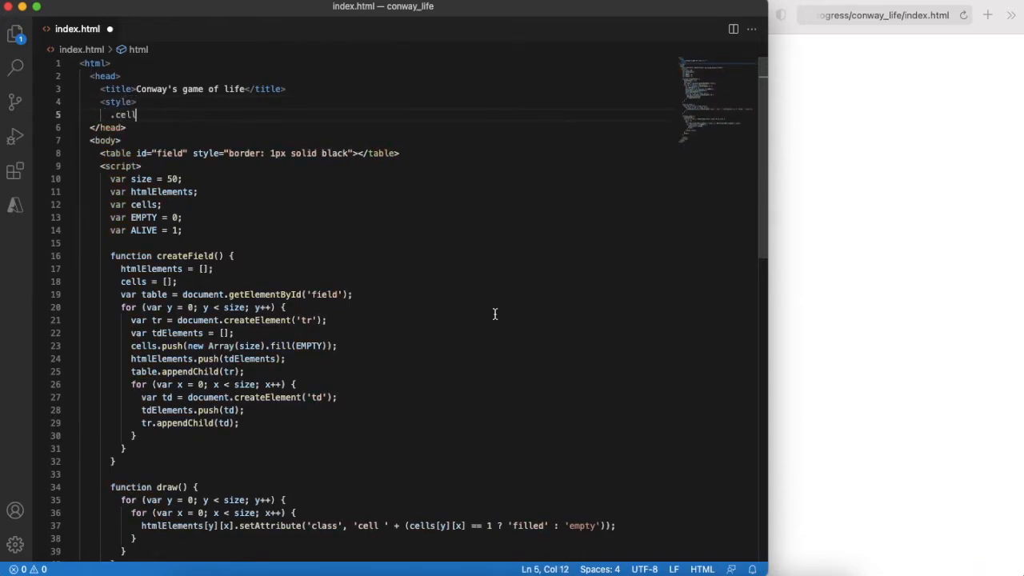
Style .cell with fixed size and border, .filled background black and .empty background white
text({)
text(.filled {)
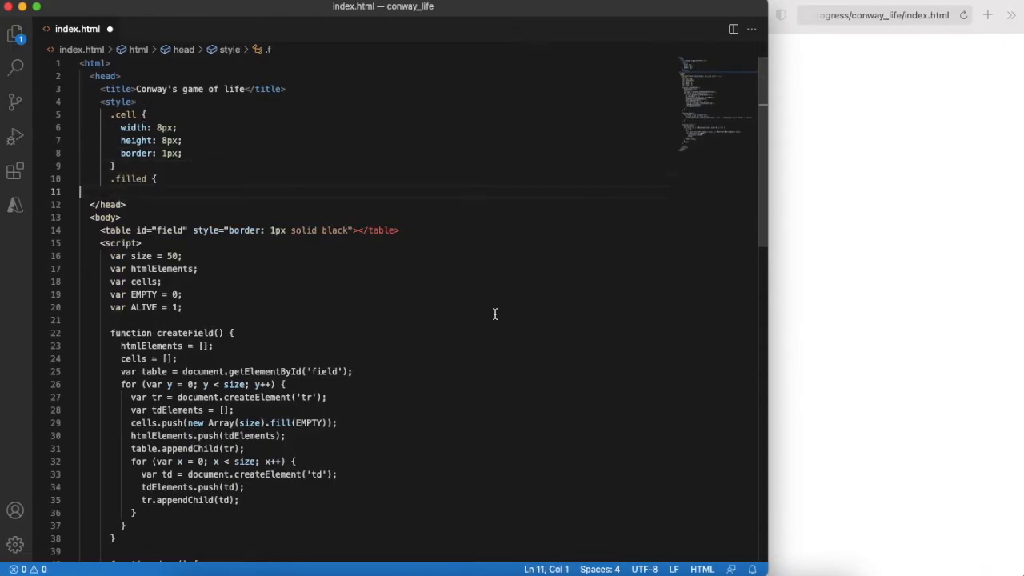
text(background-color: black;)
text(.empty {)
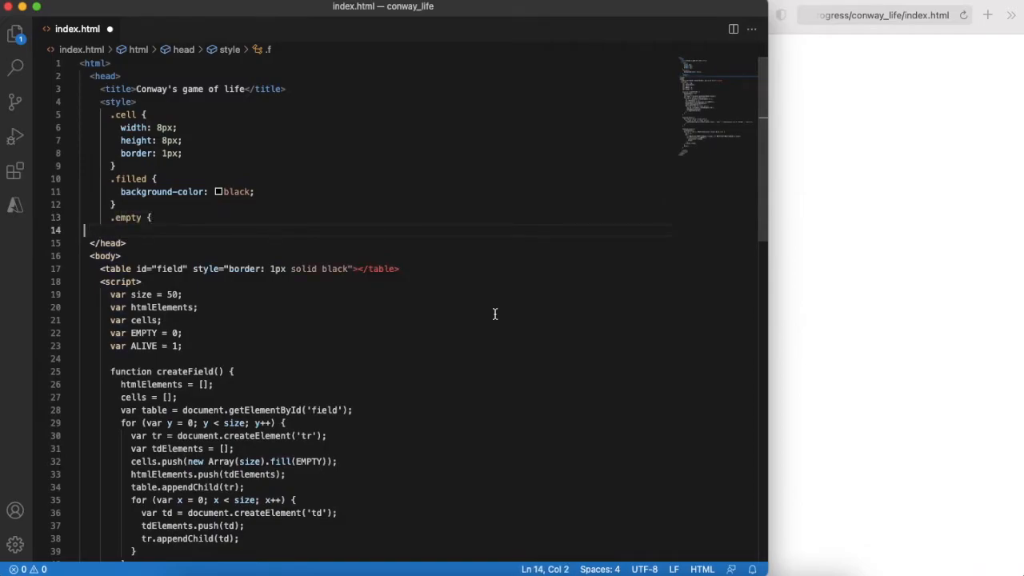
text(background-color: white;)
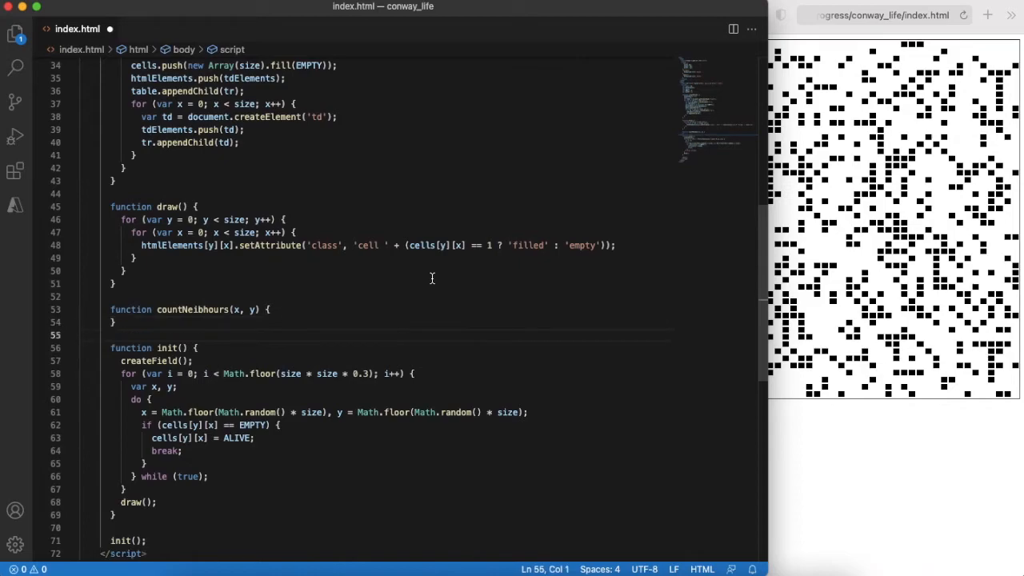
Write newGeneration() building newCells from neibhour counts with birth/survival rules and assigning cells = newCells
text(function newGeneration() {)
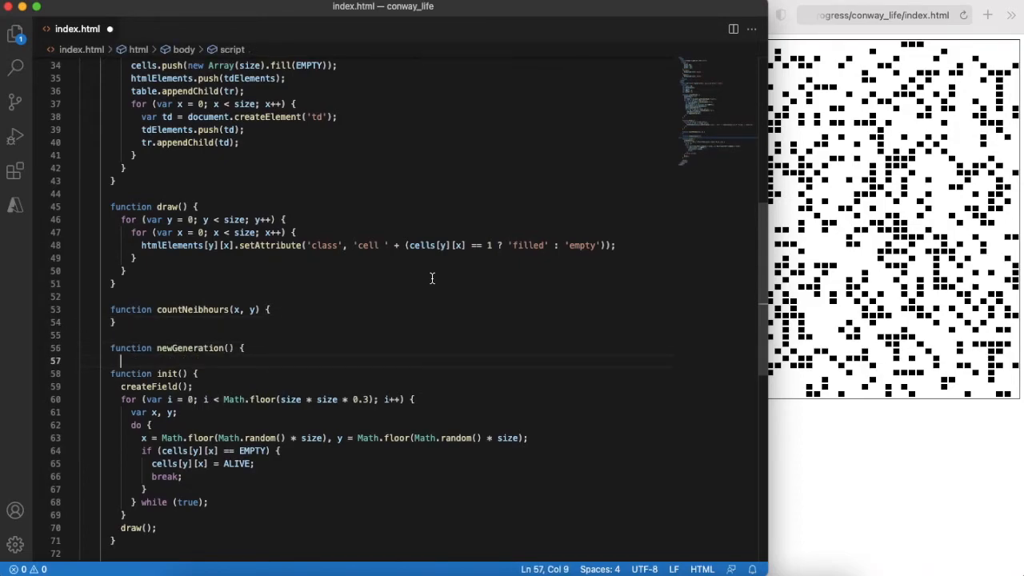
text(var newCells = [];)
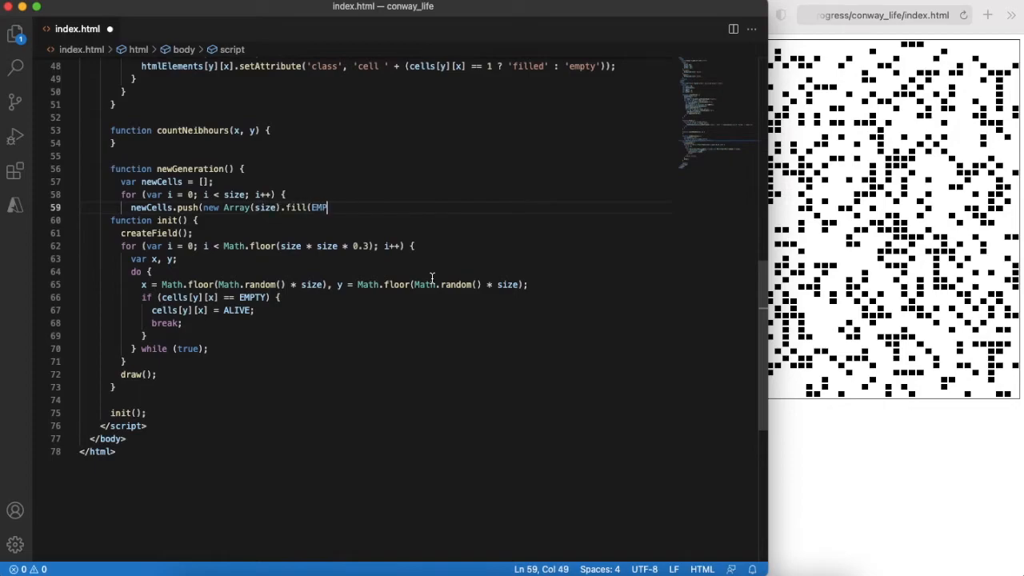
text(EMPTY));)
text(for (var x = 0; x < size; x++) {)
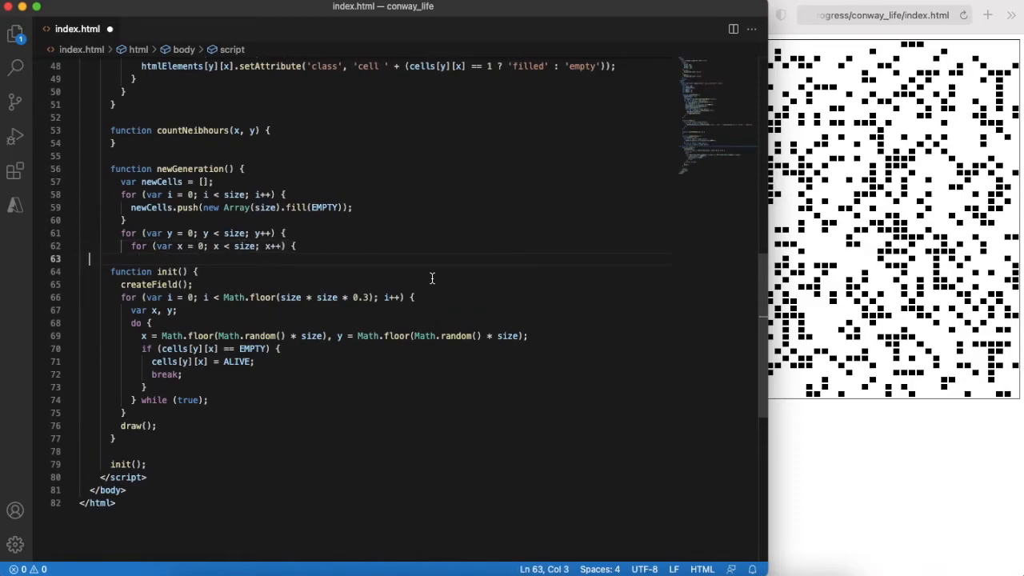
text(var neibhours = countNeibhours(x, y);)
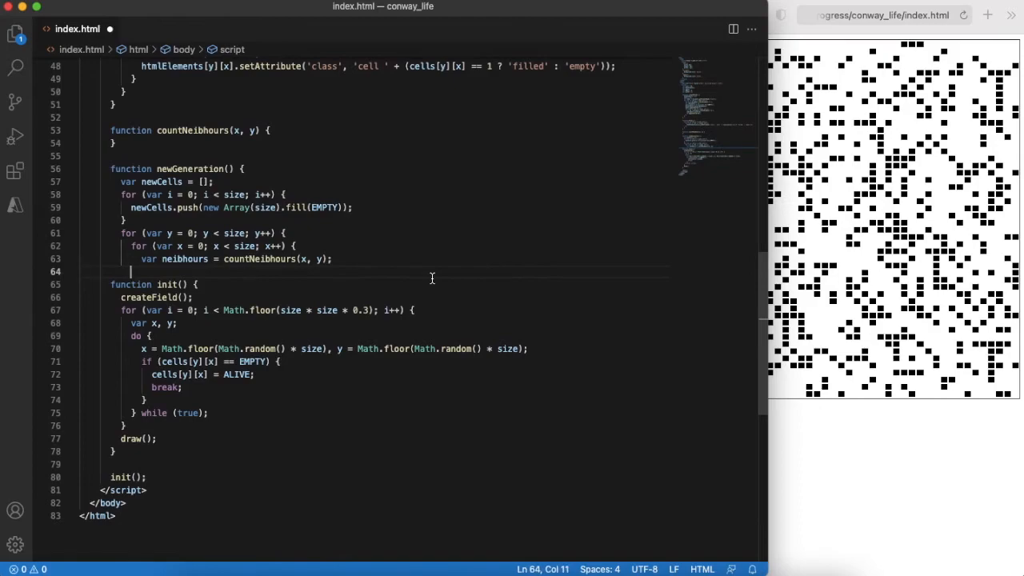
text(if (cells[y][x] == EMPTY && neibhours == 3) {)
text(if (cells[y][x] == ALIVE && (neibhours == 2 || neibhours == 3)) {)
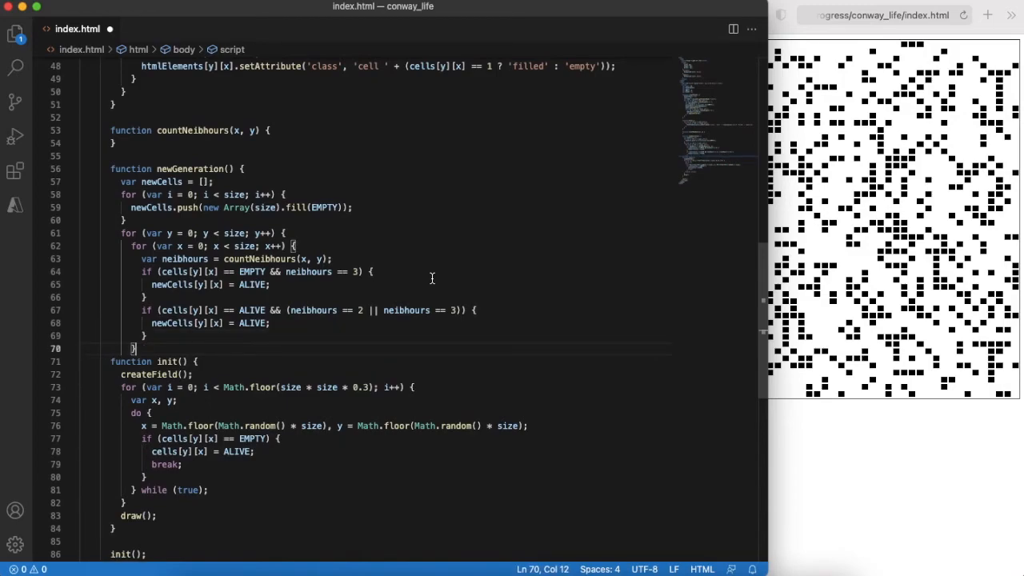
text(cells = newCells;)
text(for (dx = -1; dx <= 1; dx++) {)
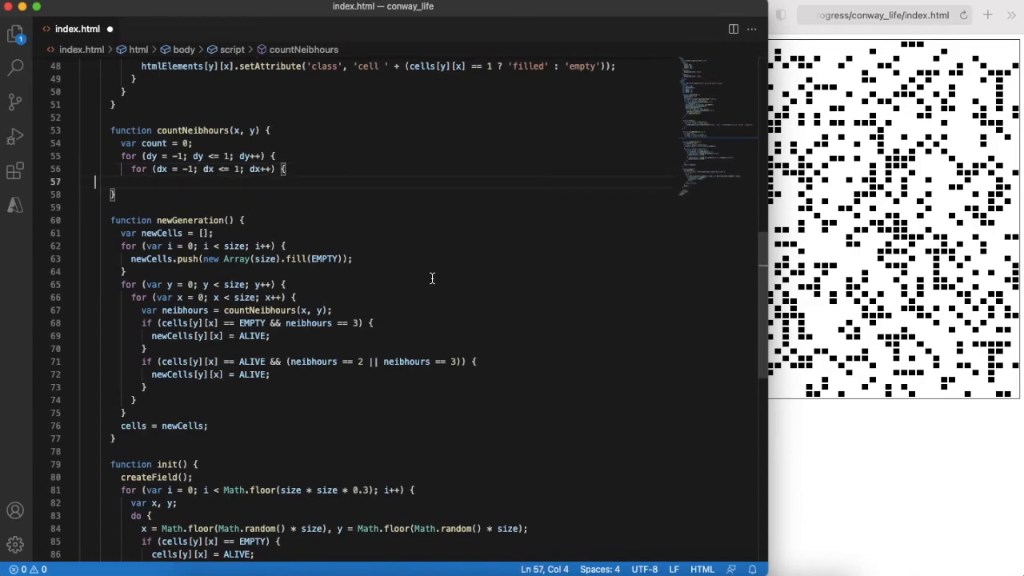
Compute wrapped nx/ny with modulo, sum cells[ny][nx], return count - cells[y][x], and add draw() after newGeneration
text(var nx = (x + dx + size) % size, ny = (y + dy + size) % size;)
text(count = count)
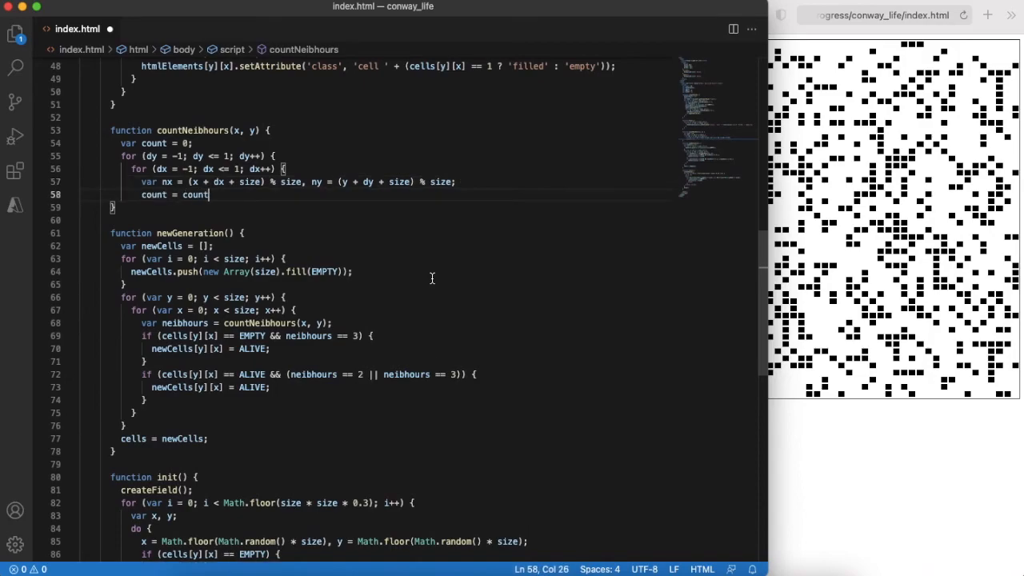
text(+ cells[ny][nx];)
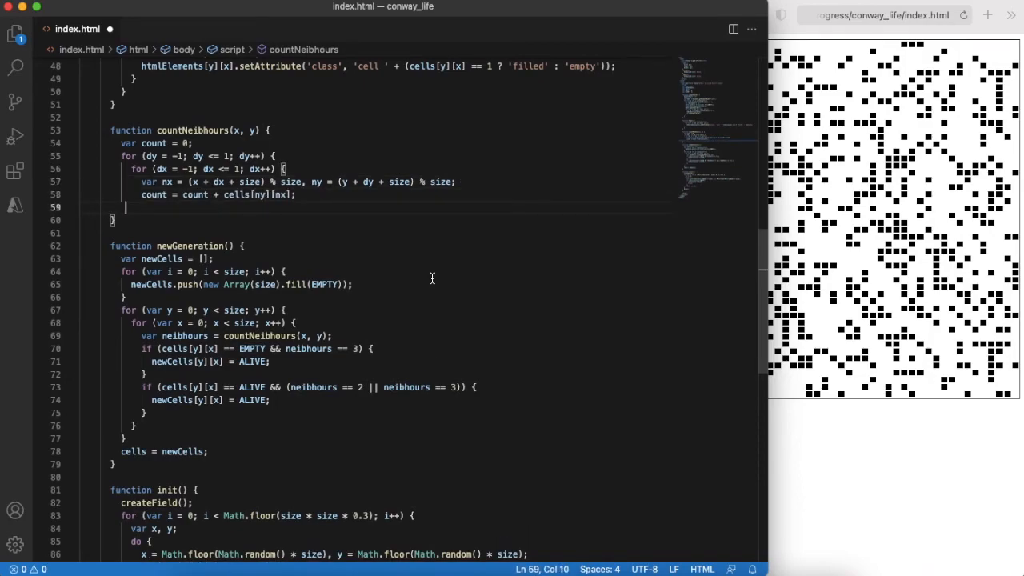
text(return count - cells[y][x];)
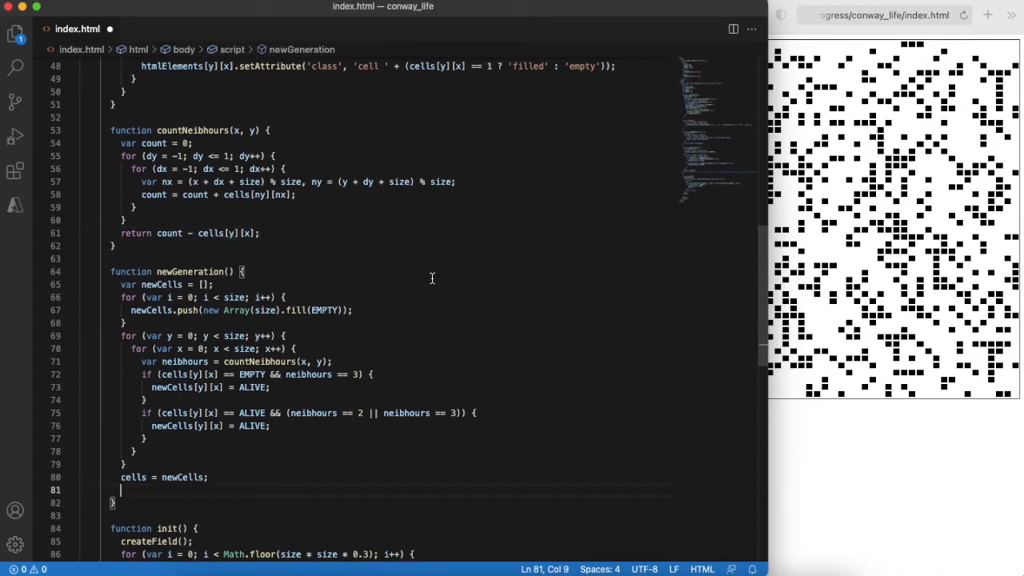
text(draw();)
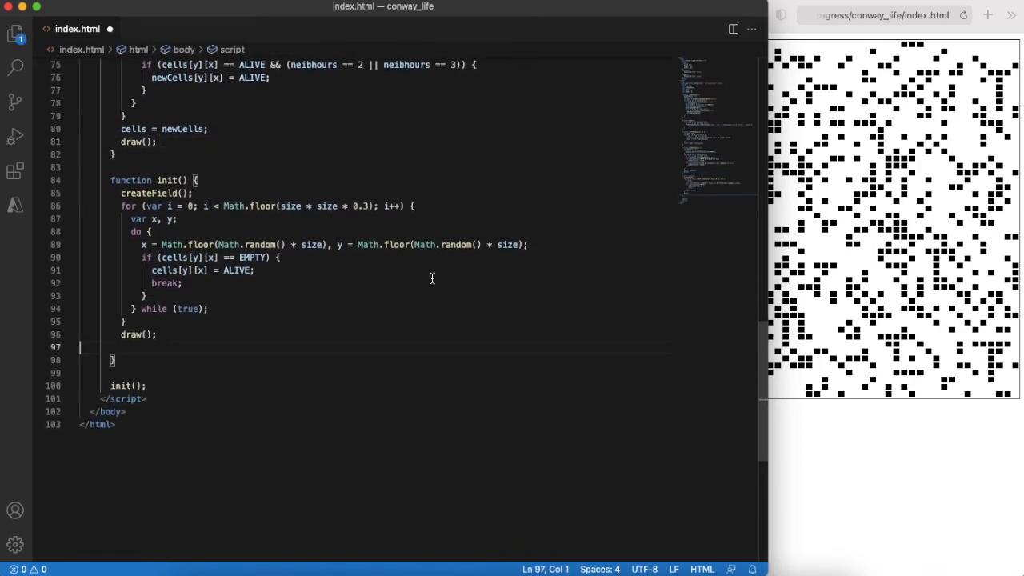
Add setInterval(newGeneration, 100) at the end of init
text(setInterval(newGeneration,)
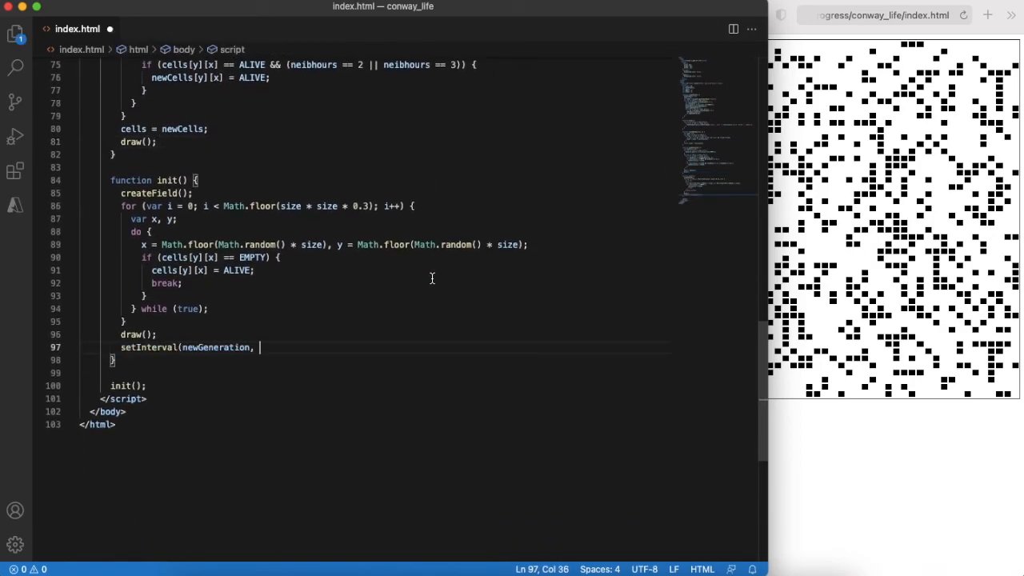
text(100);)
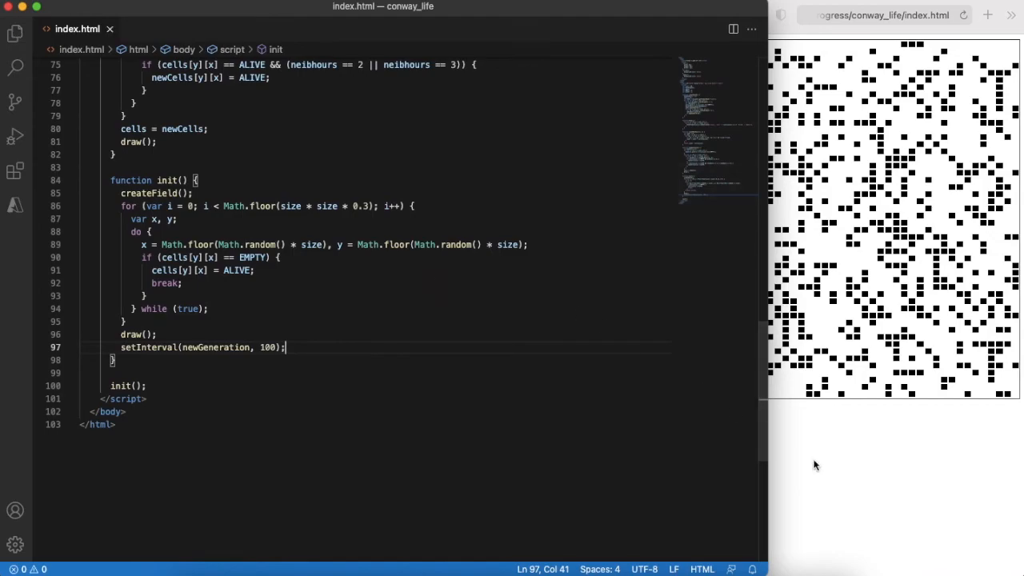